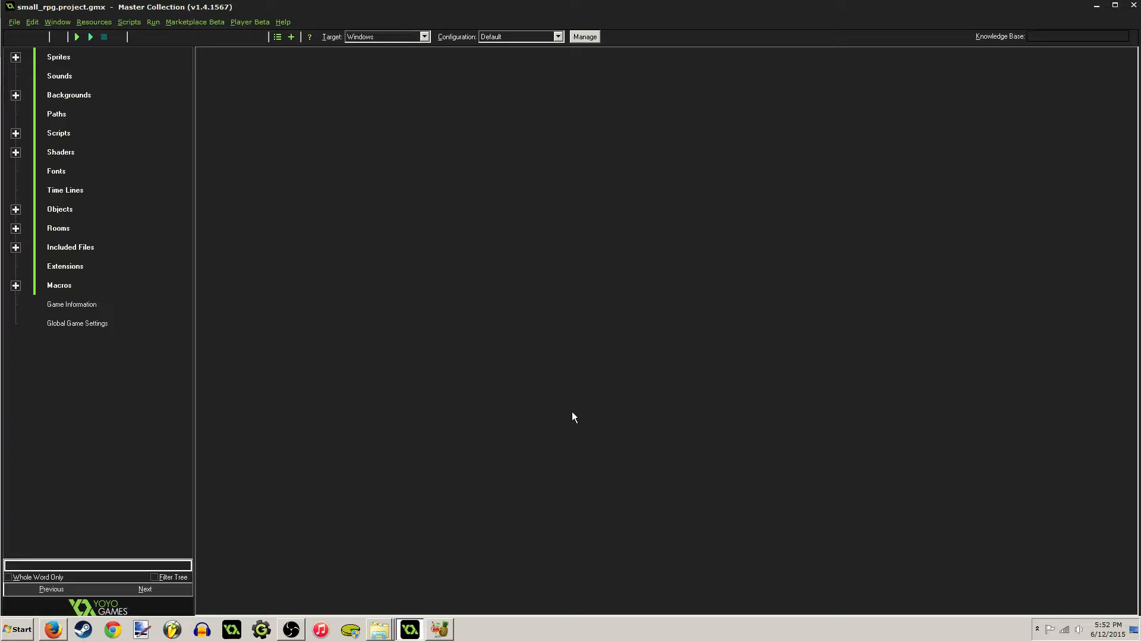
mouse_move(650, 481)
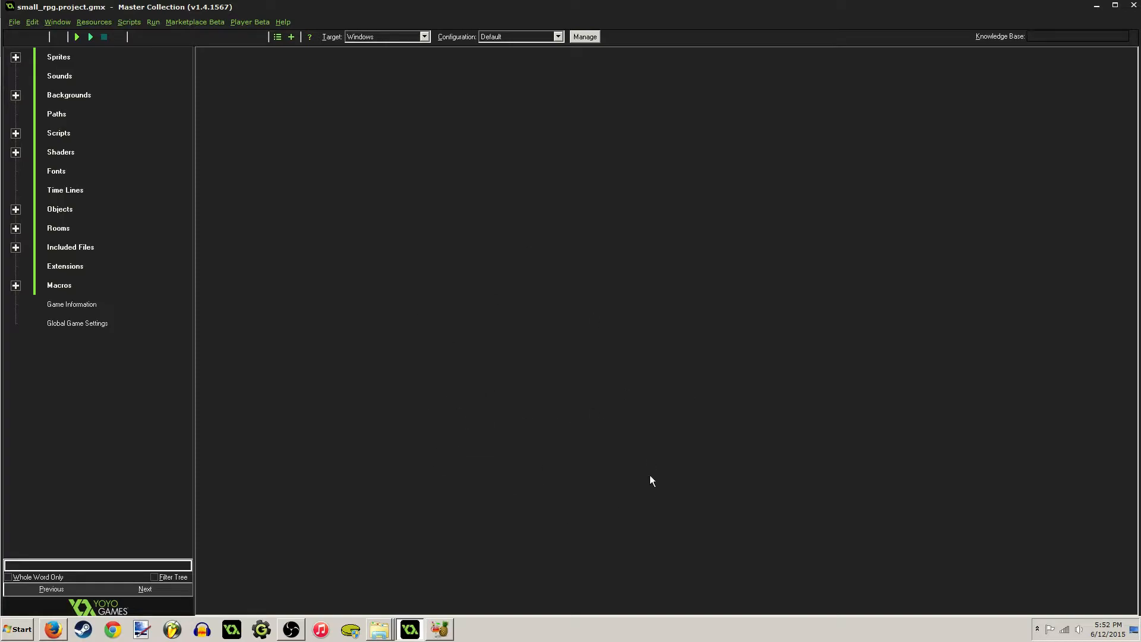
mouse_move(20, 223)
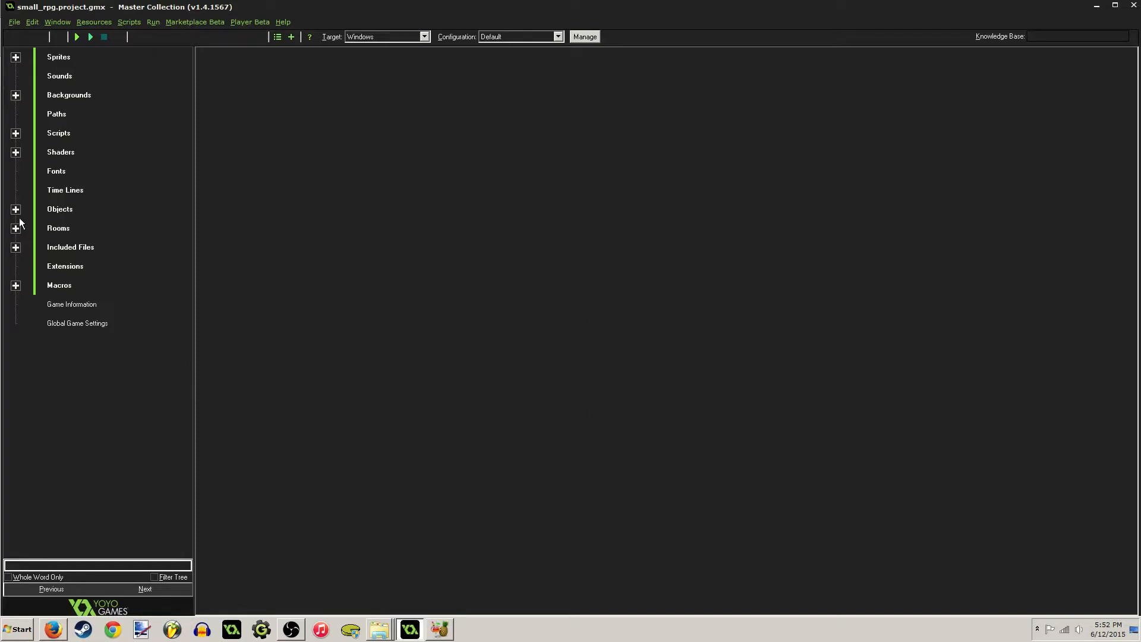
mouse_move(30, 210)
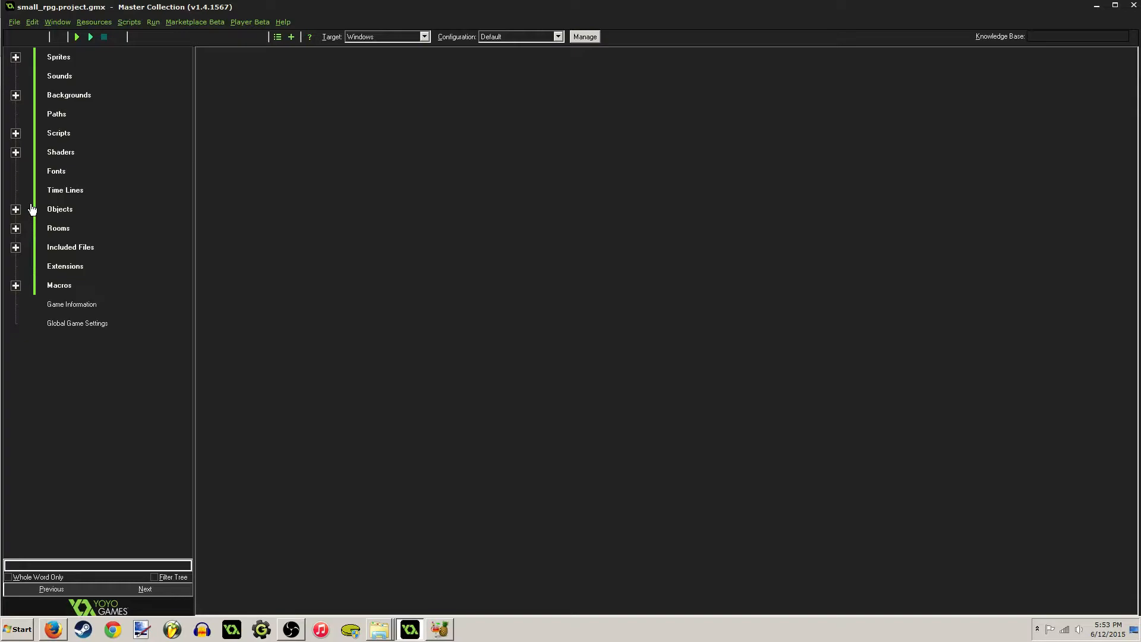
mouse_move(409, 229)
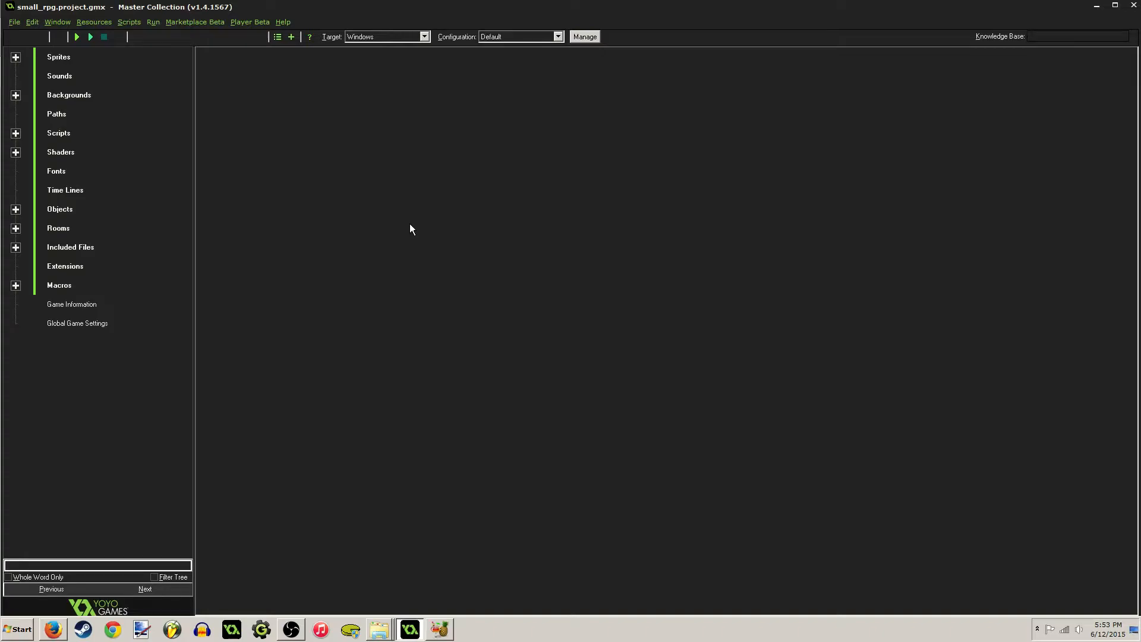
mouse_move(427, 241)
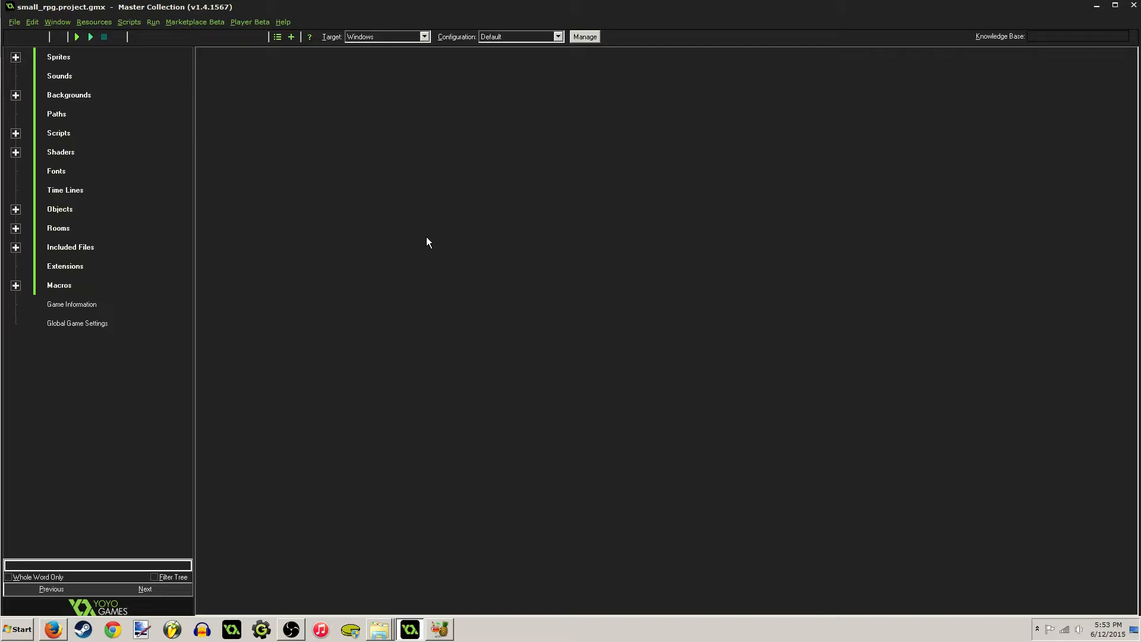
mouse_move(571, 387)
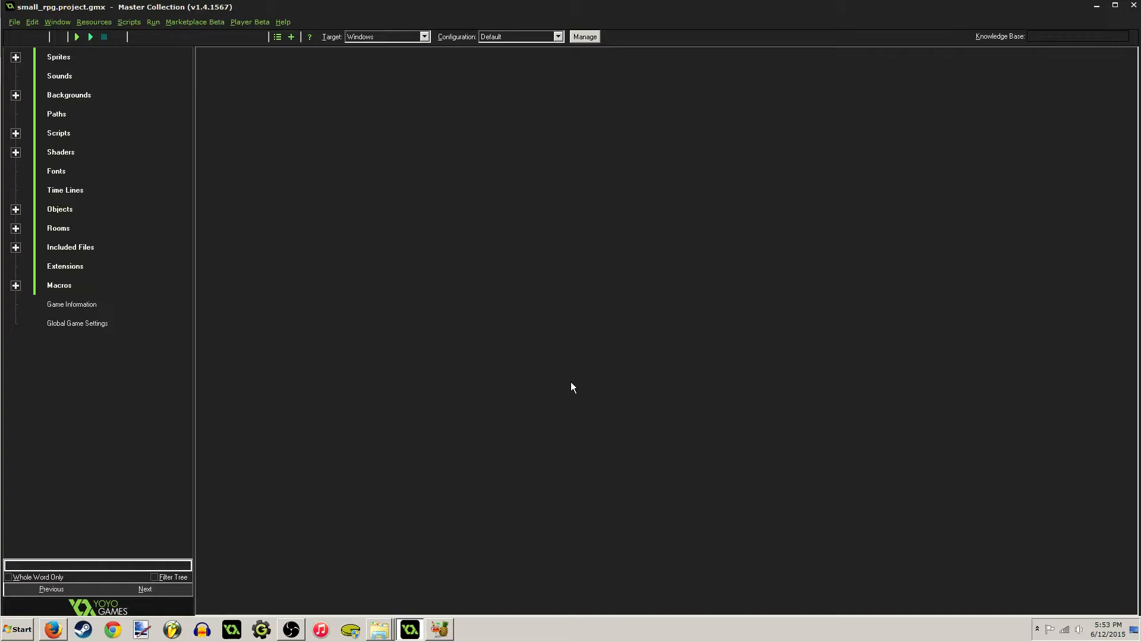
mouse_move(350, 316)
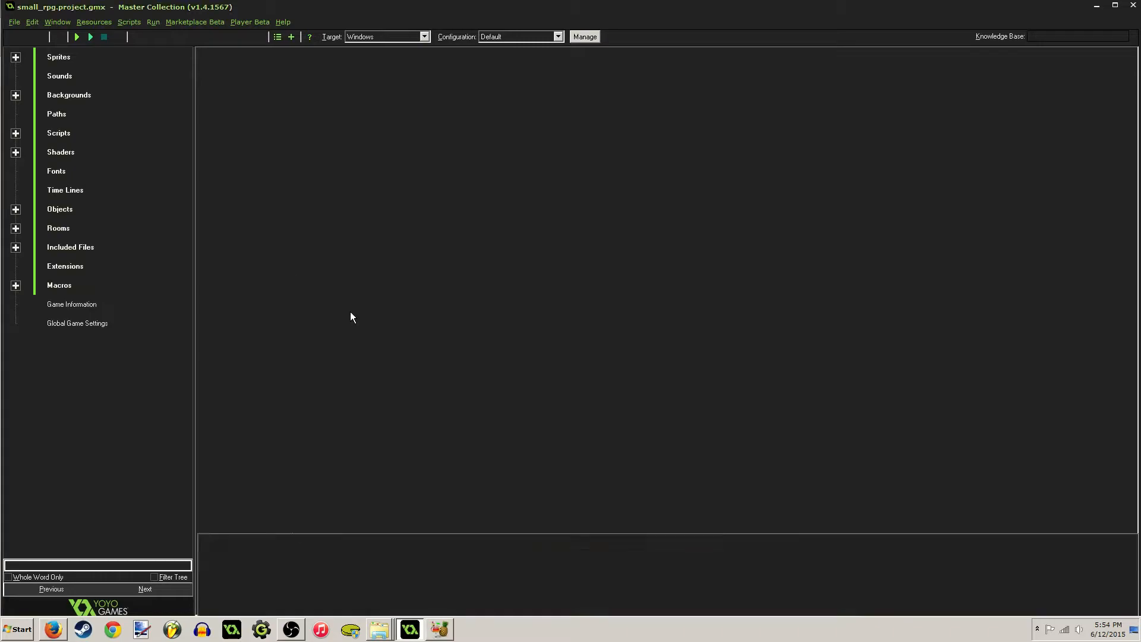
- Run the small_rpg project to compile and launch the first-person dungeon game
click(76, 36)
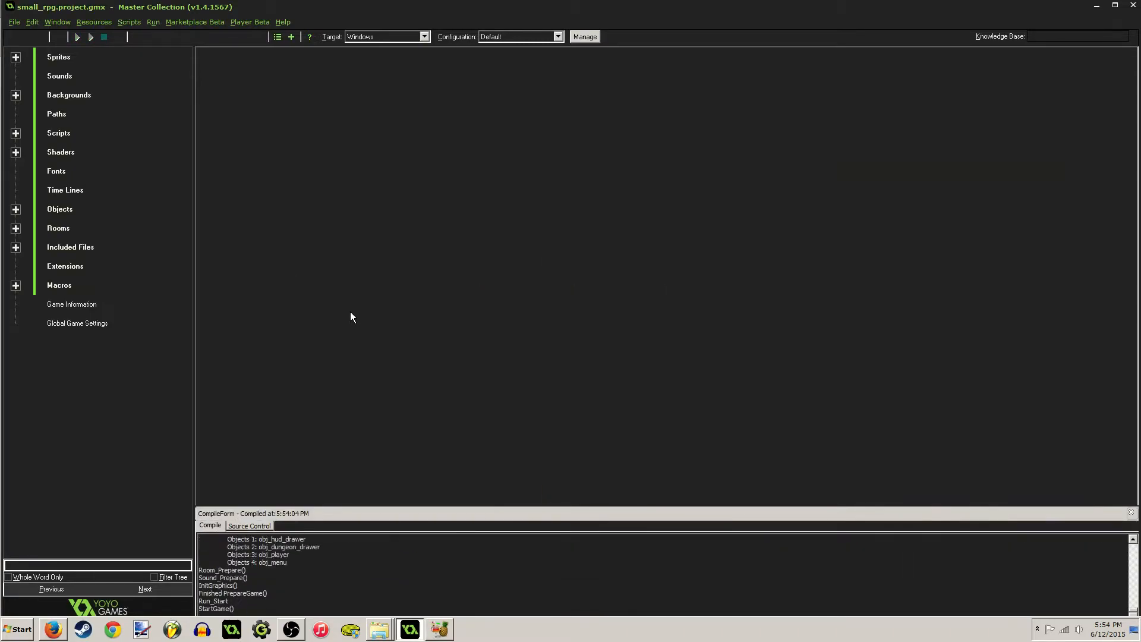
click(77, 37)
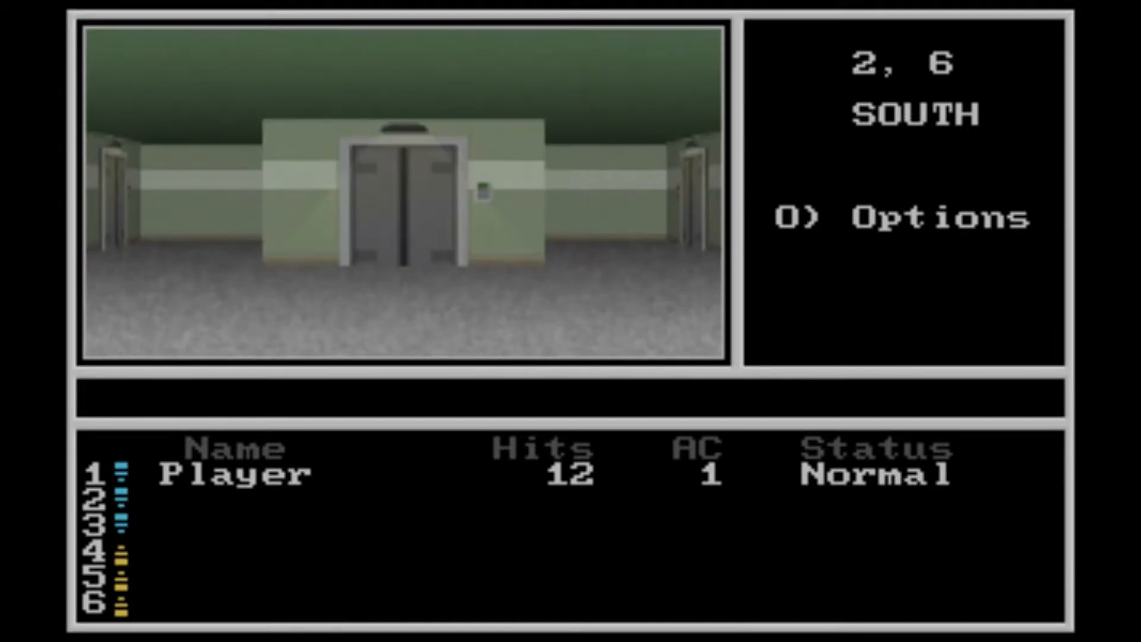
- Walk to square 1, 6 facing west to reach the elevator guard
key(Up)
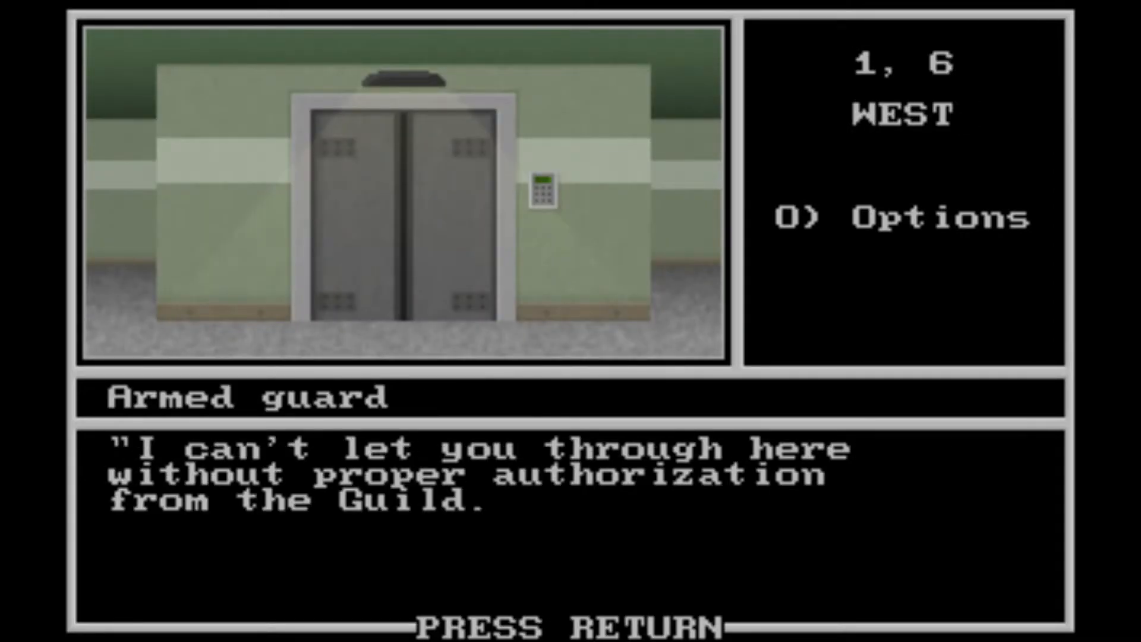
- View the Luchador's empty equipment page, return to stats, then move on to the goods list
key(Return)
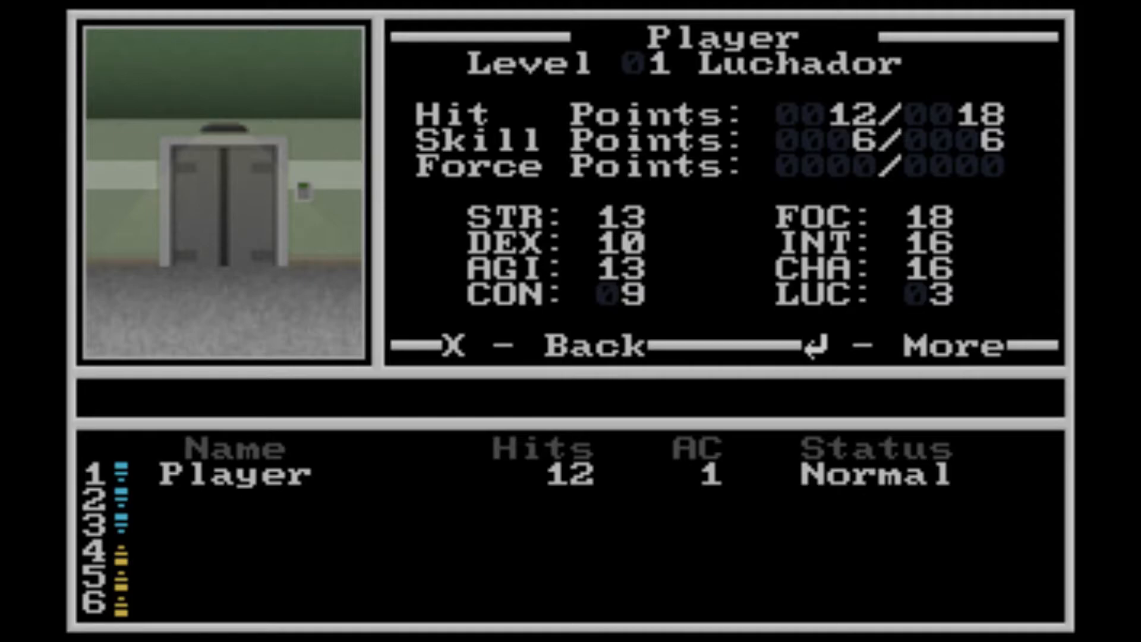
key(enter)
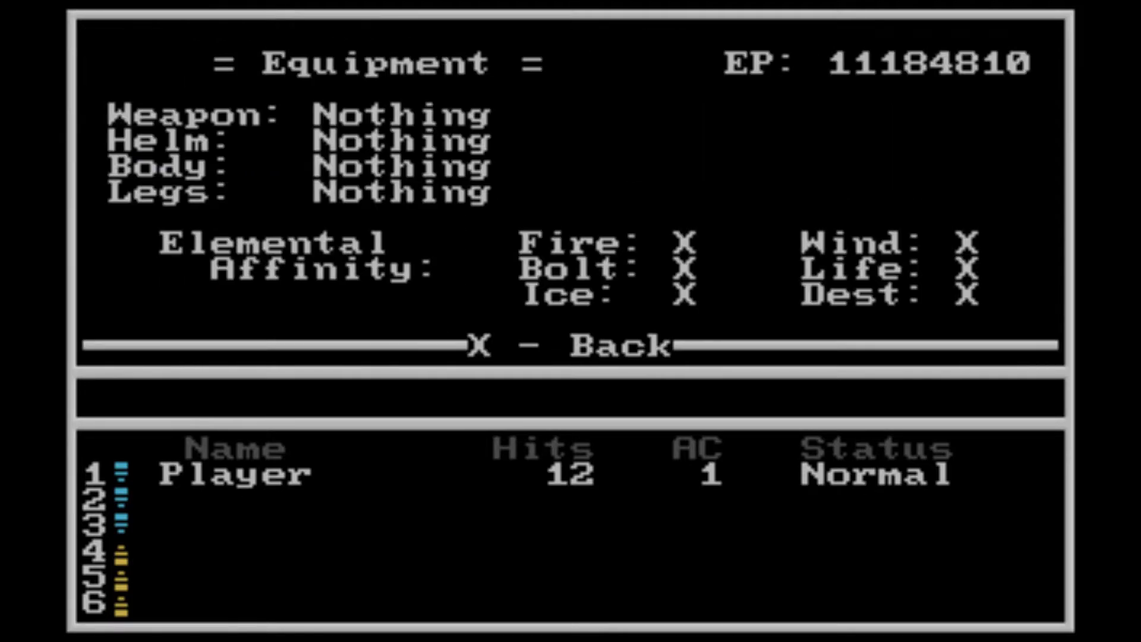
key(x)
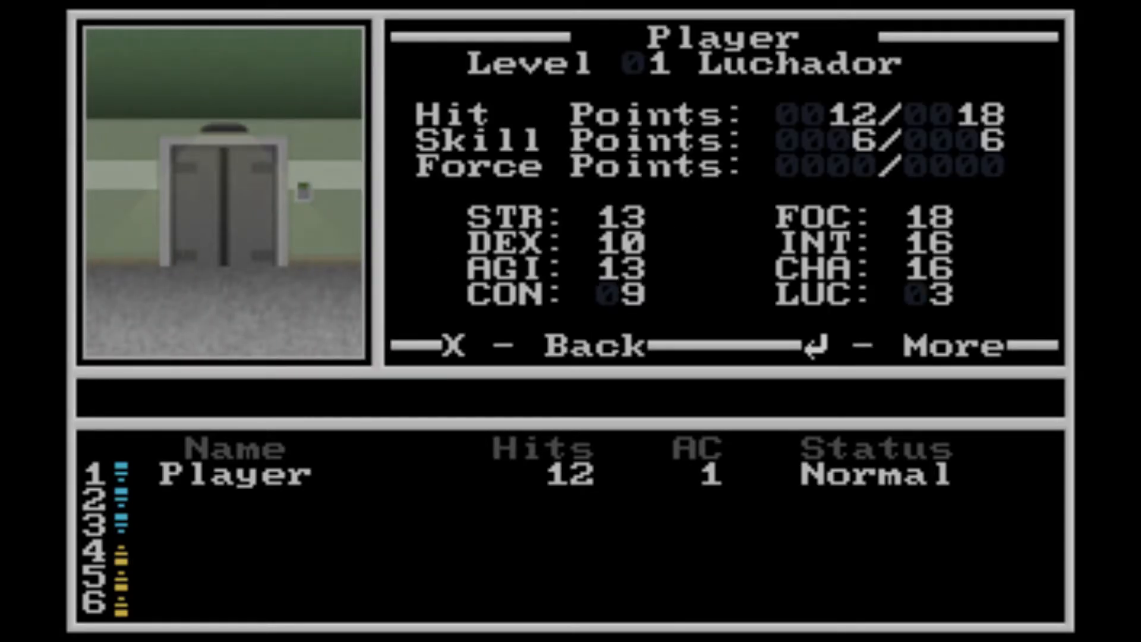
key(x)
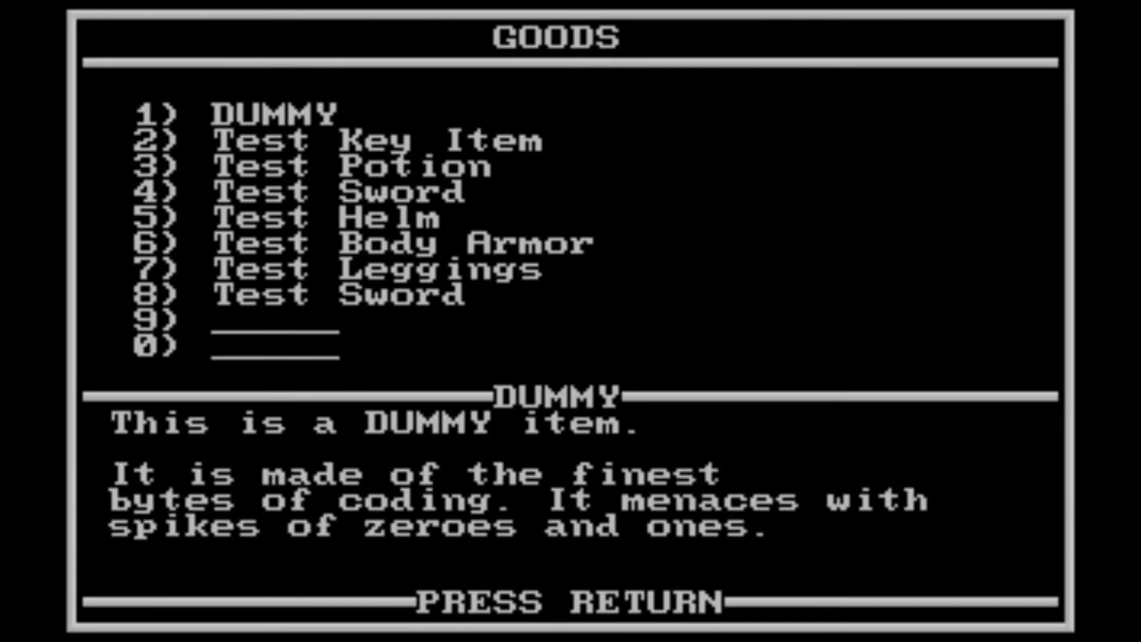
- Leave the goods list and open System Settings showing Battle Speed 5
key(return)
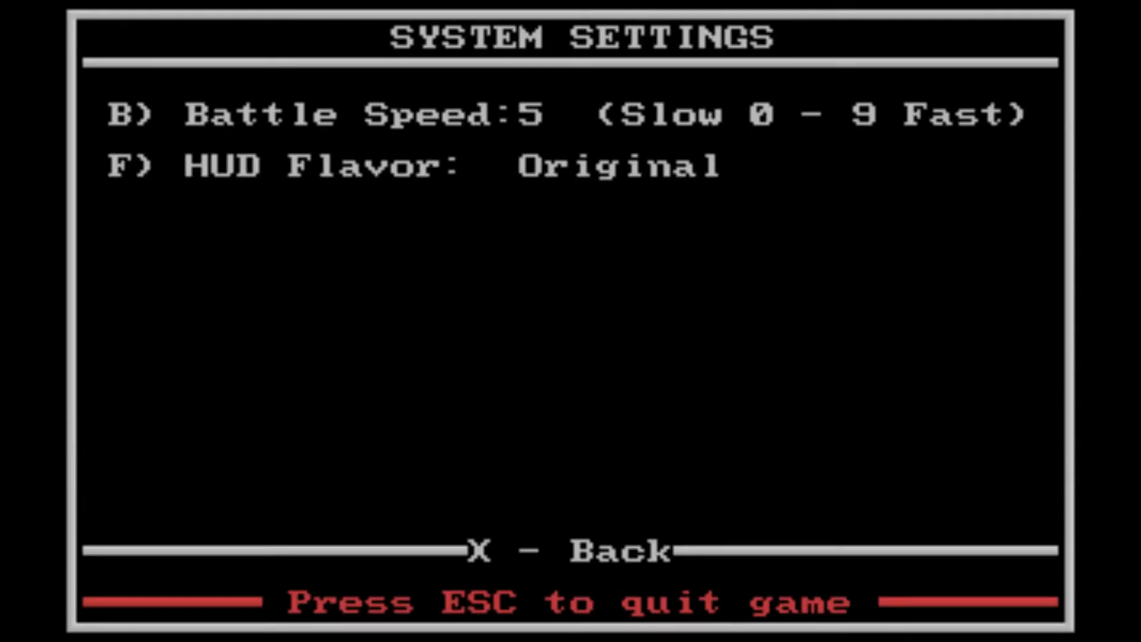
- Cycle HUD Flavor from Original to Cool Mint for pale blue frames
key(f)
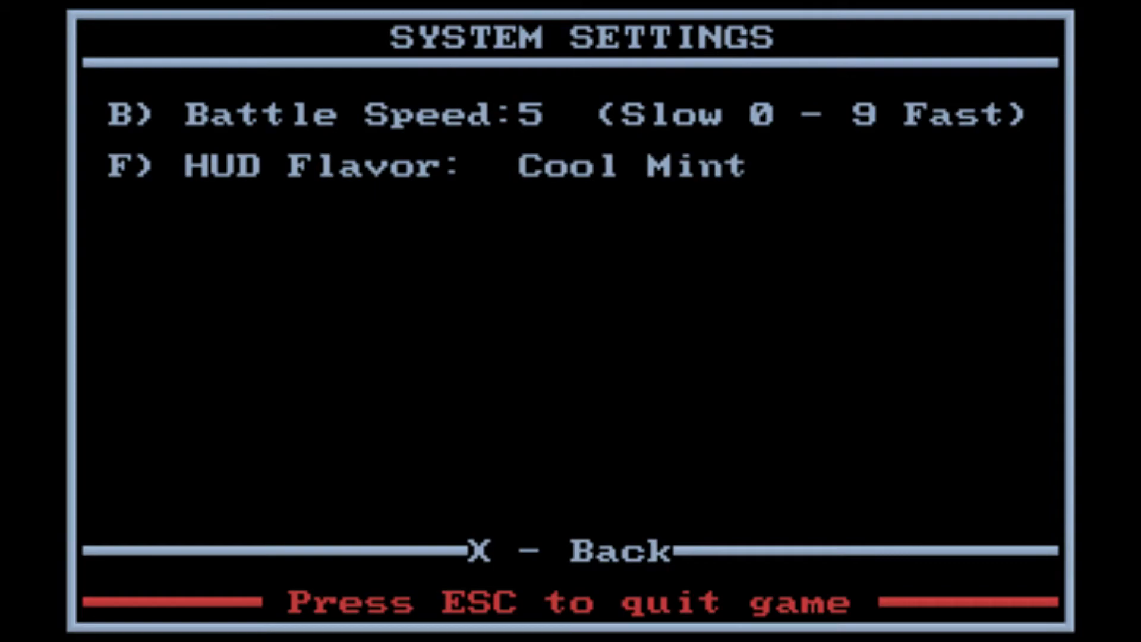
key(f)
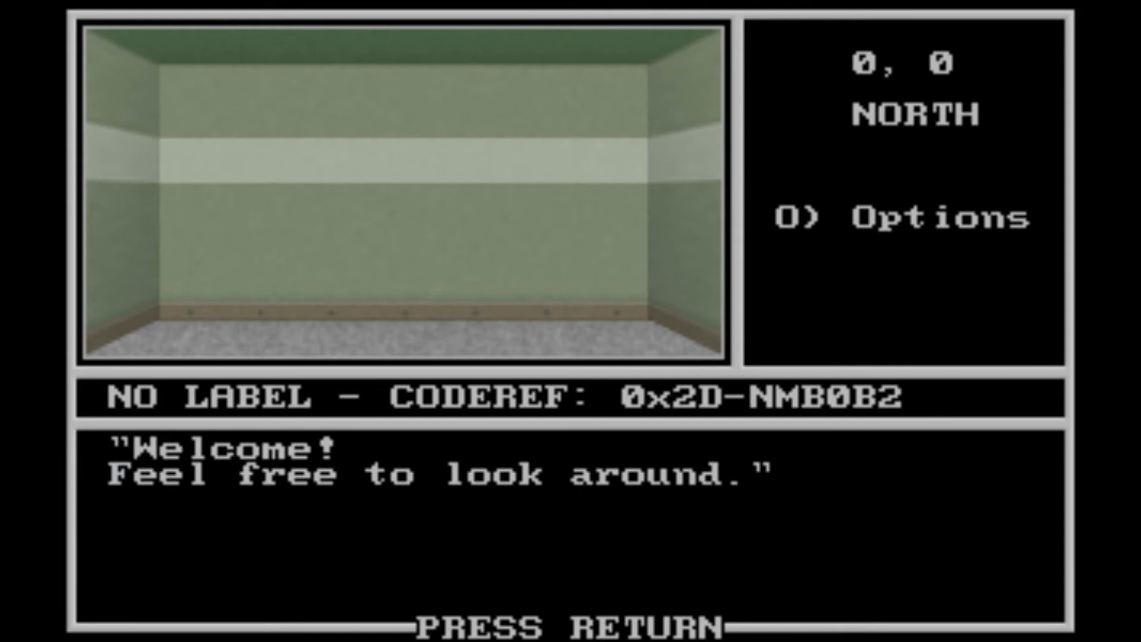
- Dismiss the welcome message and walk to 0, 1 facing east
key(Return)
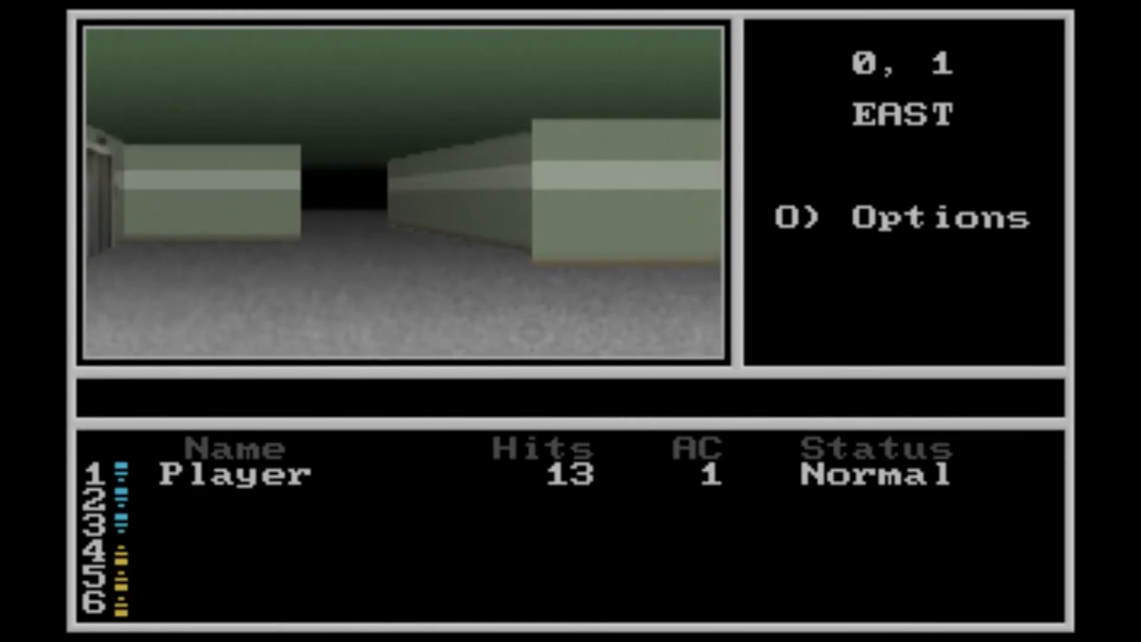
- Check the closed weapons shop, hear Pauly Pete's plea, then head east to 12, 4
key(Up)
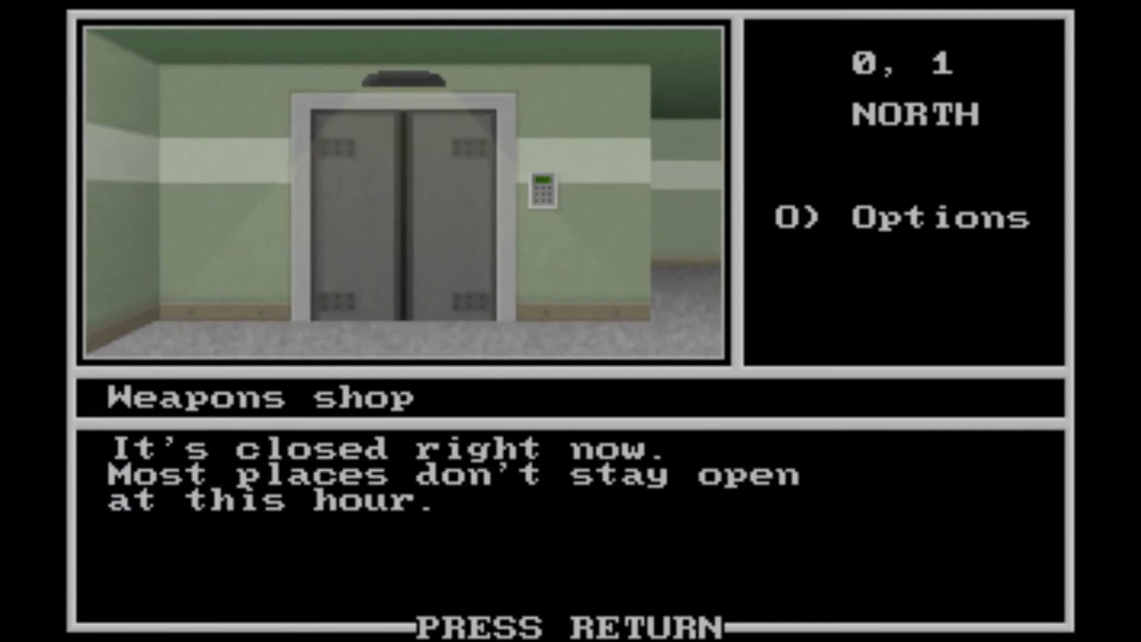
key(Return)
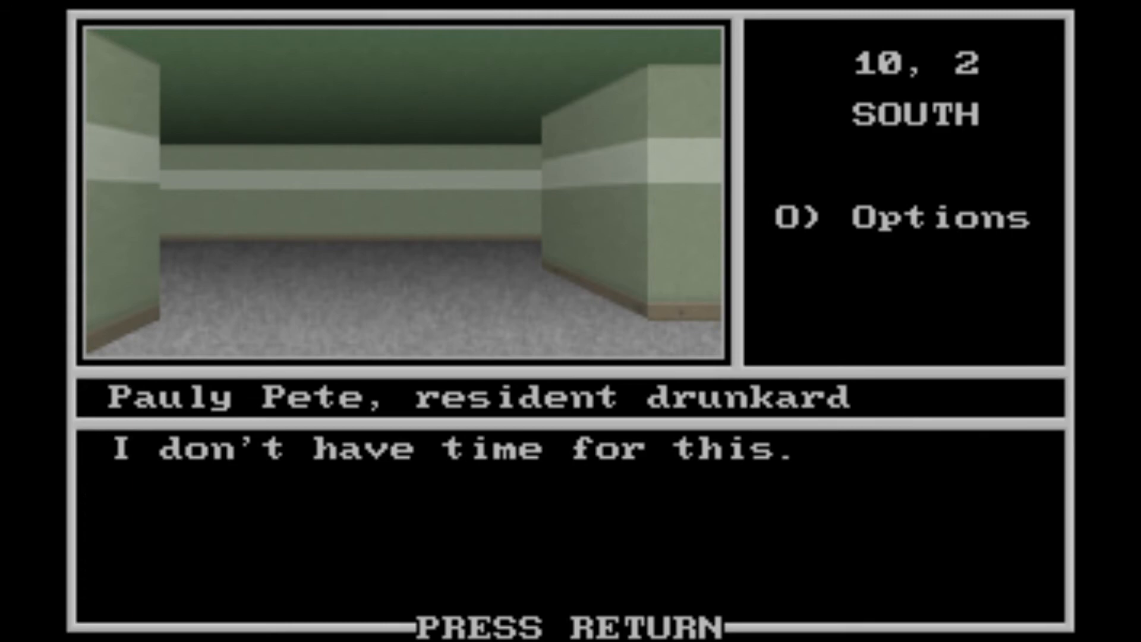
key(return)
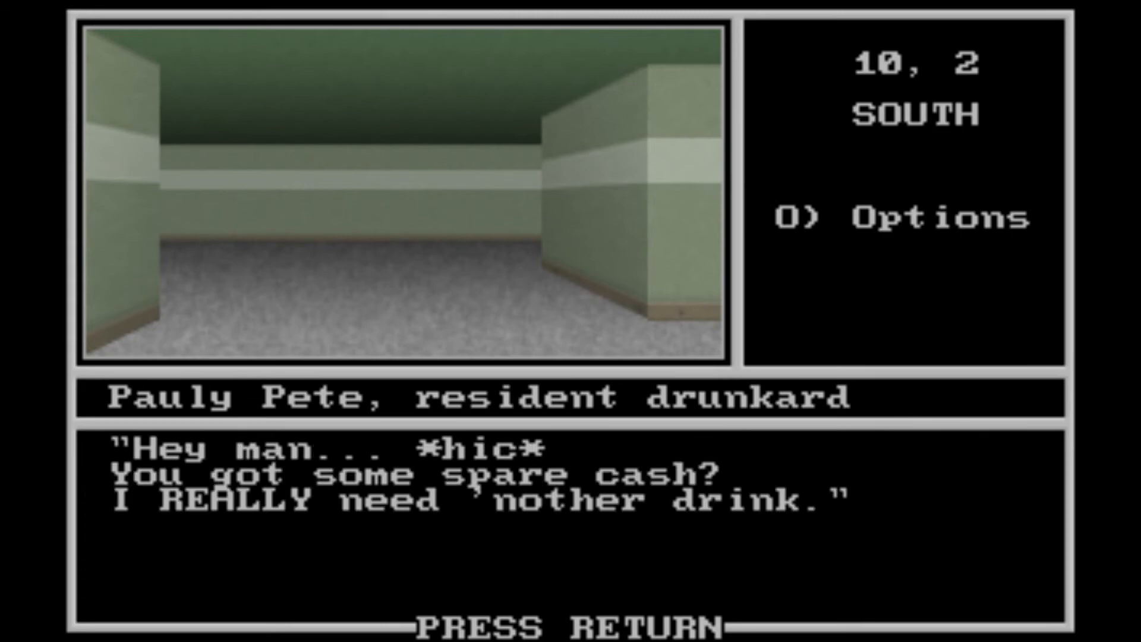
key(return)
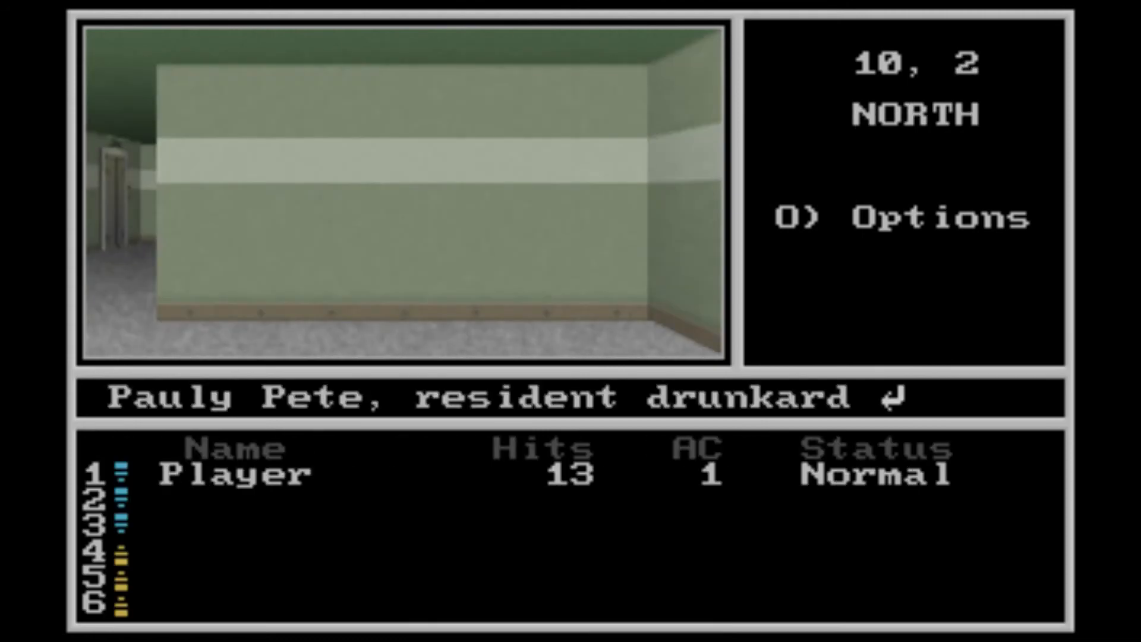
key(Right)
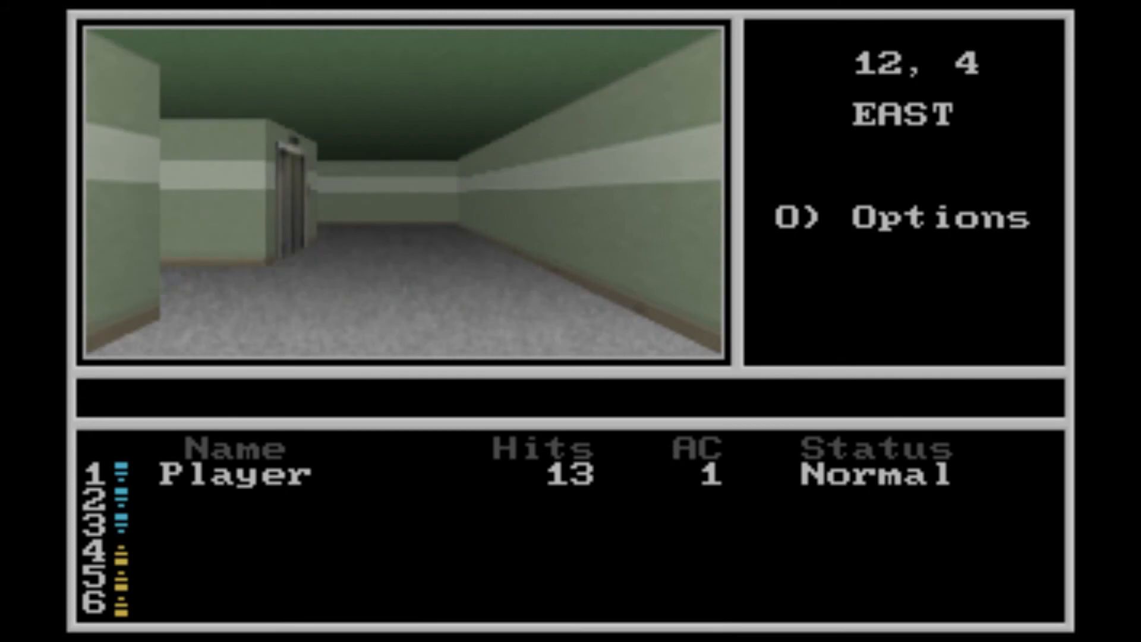